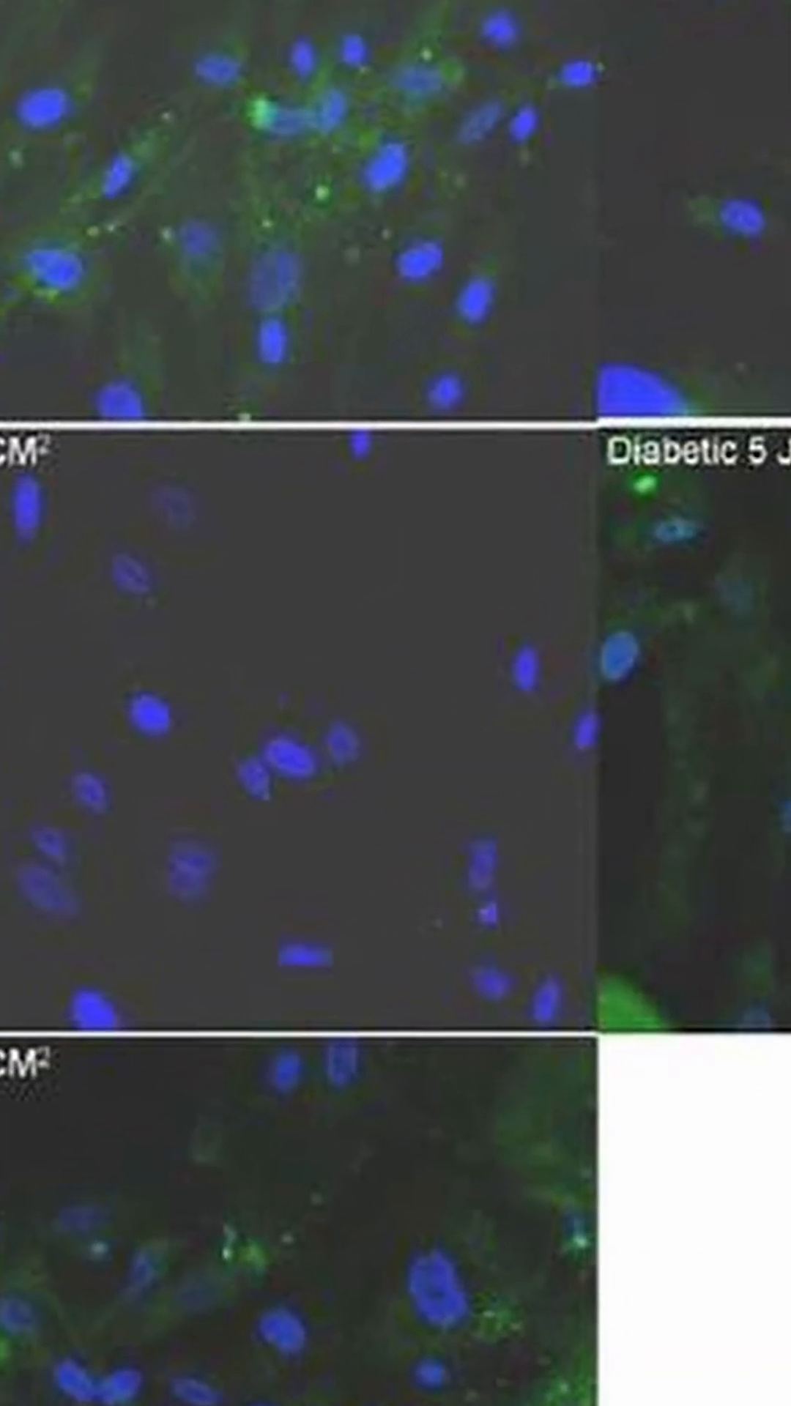
pyautogui.scroll(-3)
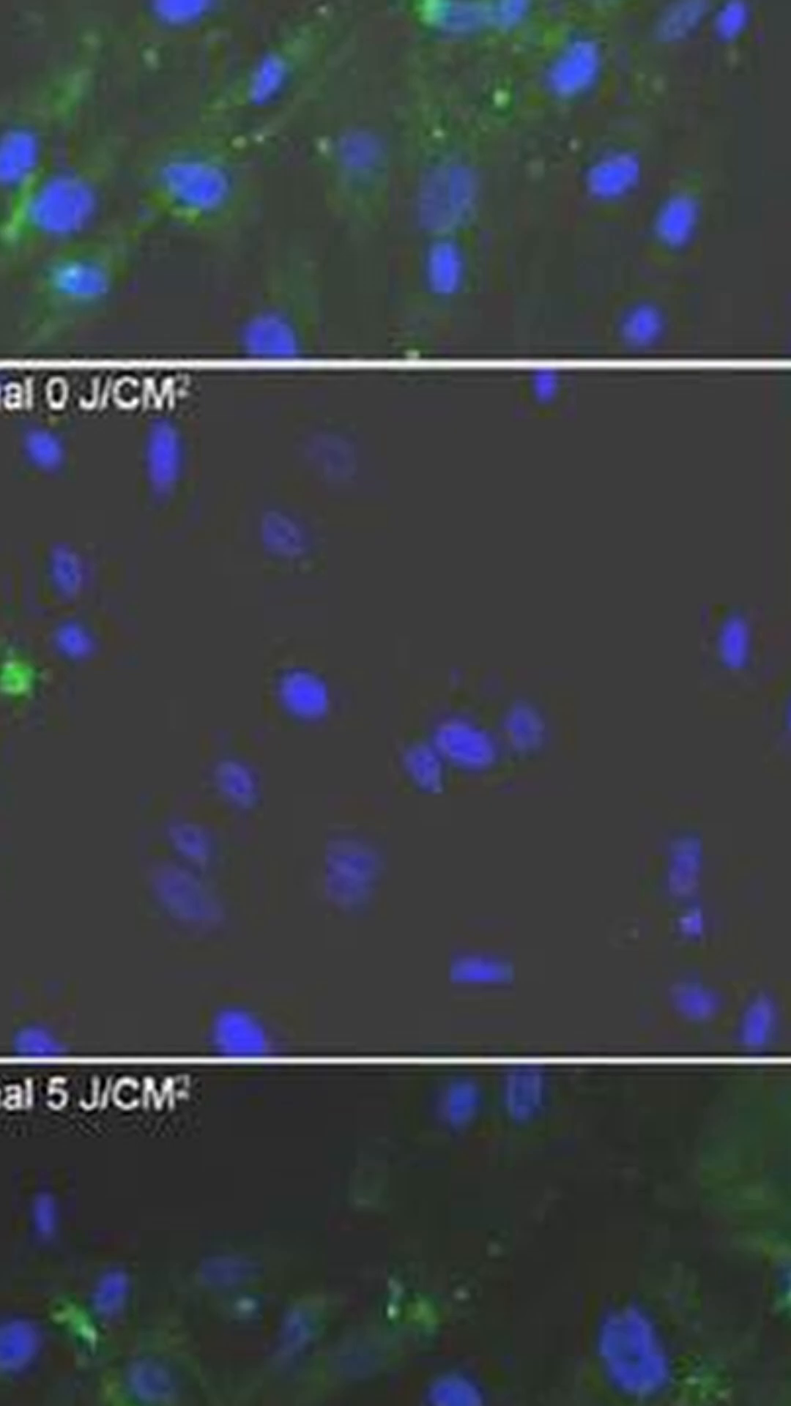